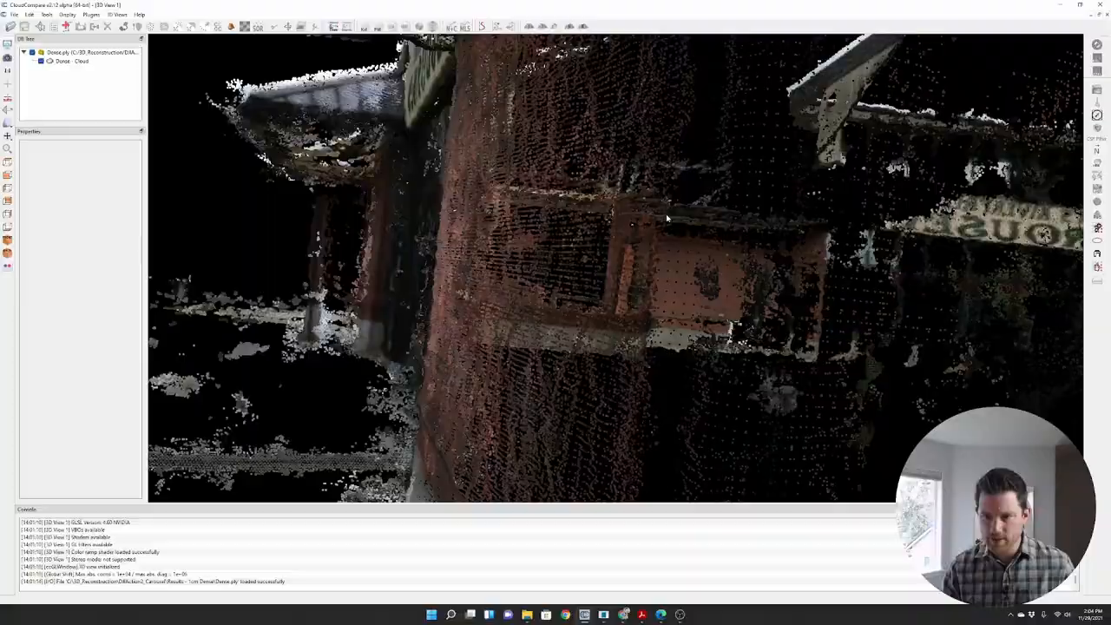
Step: Orbit the dense point cloud to view the reconstructed brick wall and signage
{"action": "left_click_drag", "start_coordinate": [608, 260], "coordinate": [625, 173]}
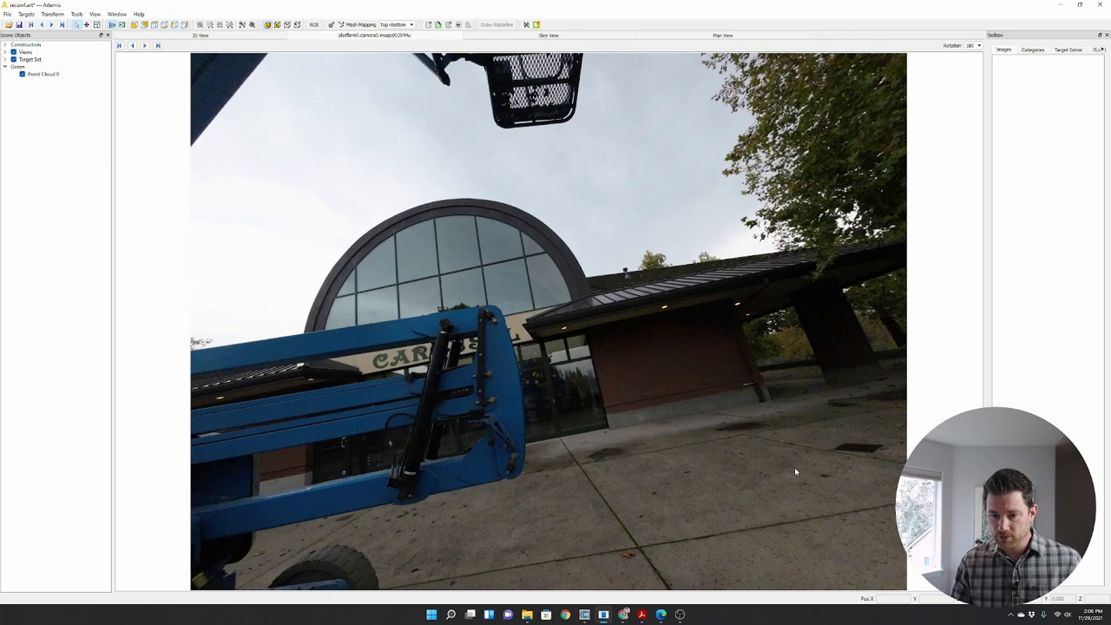
{"action": "mouse_move", "coordinate": [363, 311]}
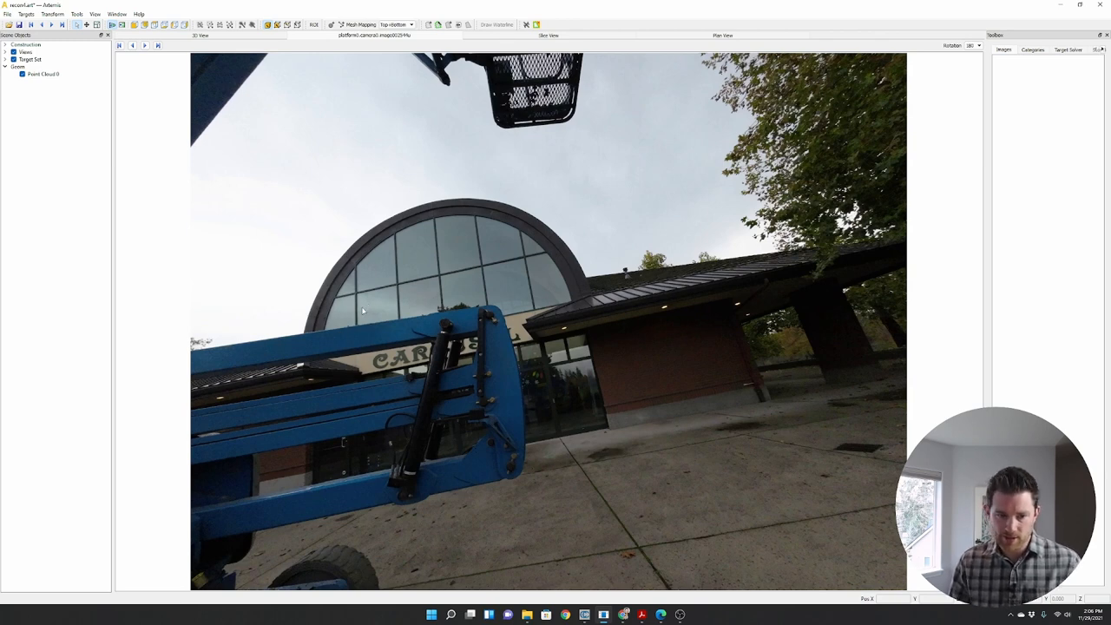
{"action": "mouse_move", "coordinate": [545, 428]}
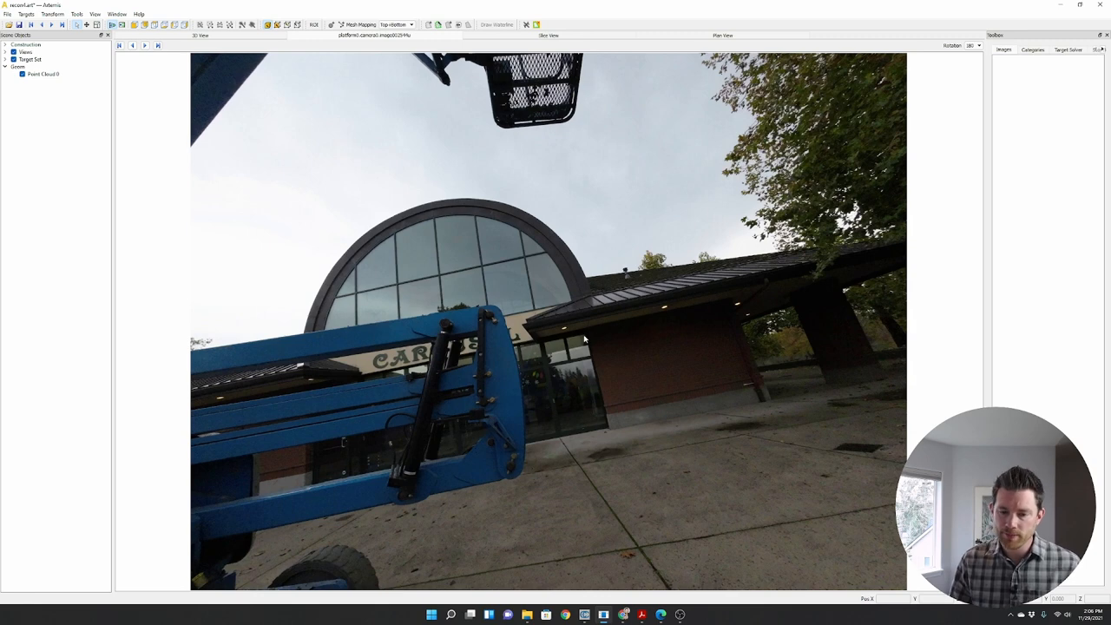
{"action": "mouse_move", "coordinate": [622, 414]}
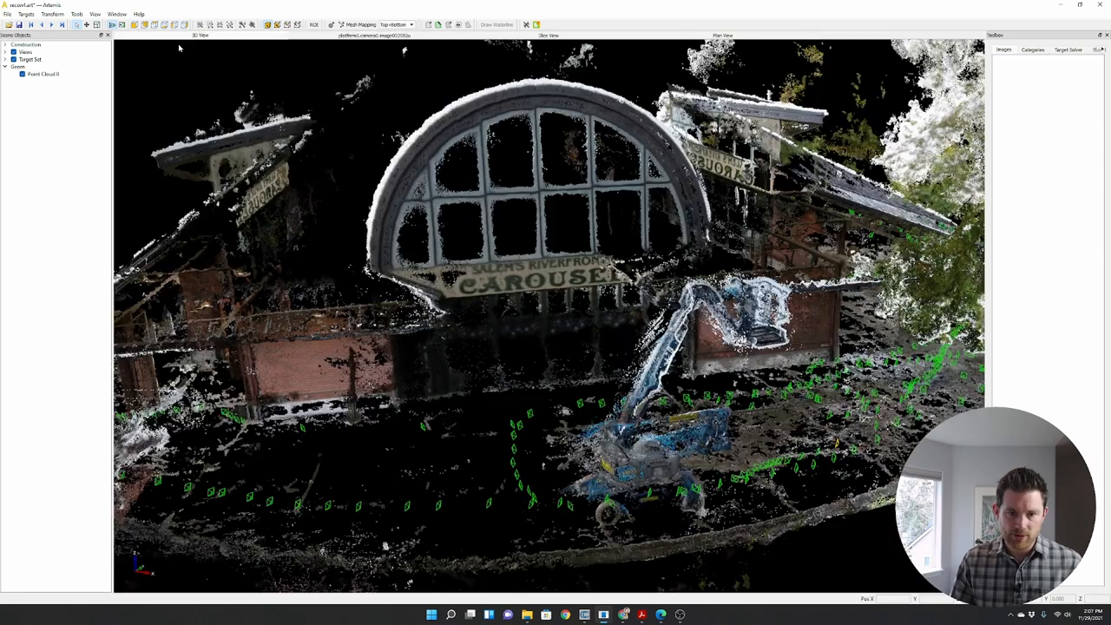
Step: Show the source photo taken from the selected green camera marker
{"action": "right_click", "coordinate": [900, 370]}
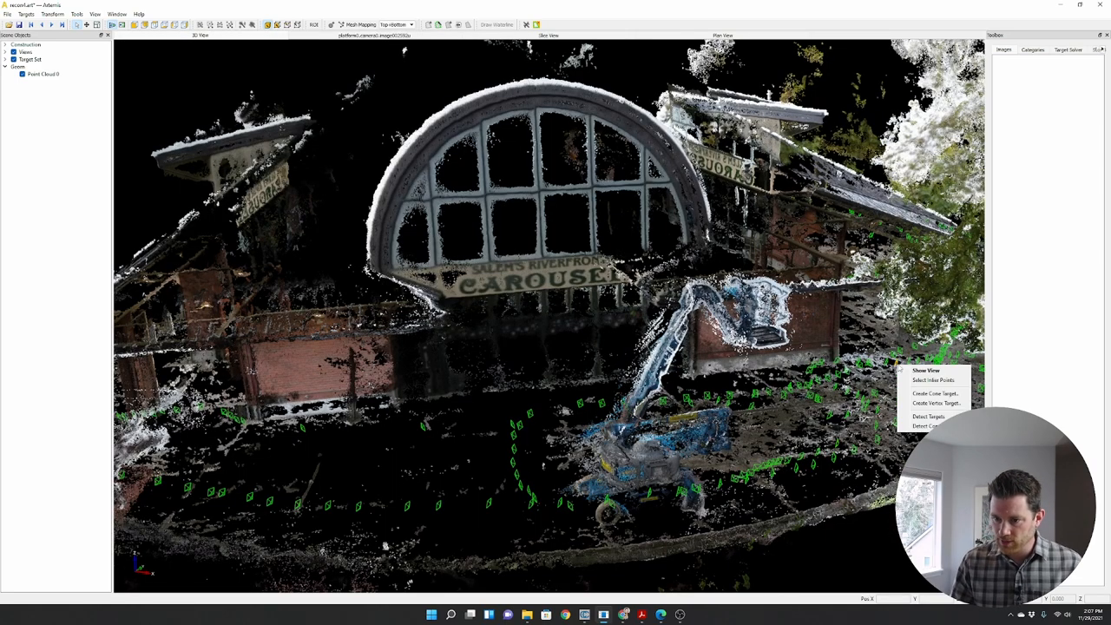
{"action": "left_click", "coordinate": [926, 371]}
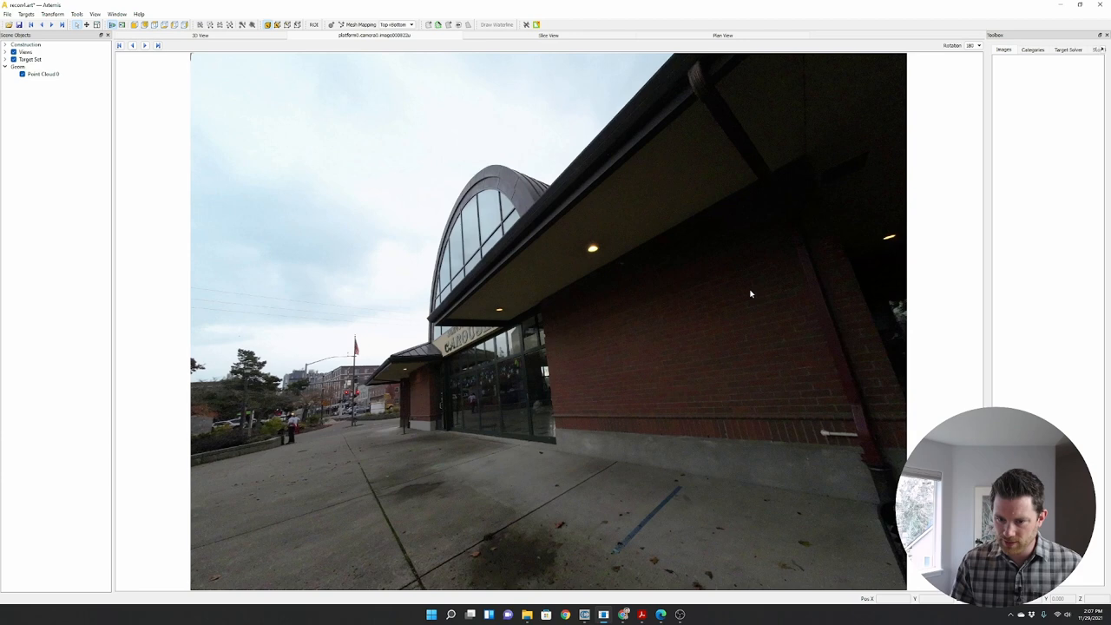
{"action": "mouse_move", "coordinate": [834, 368]}
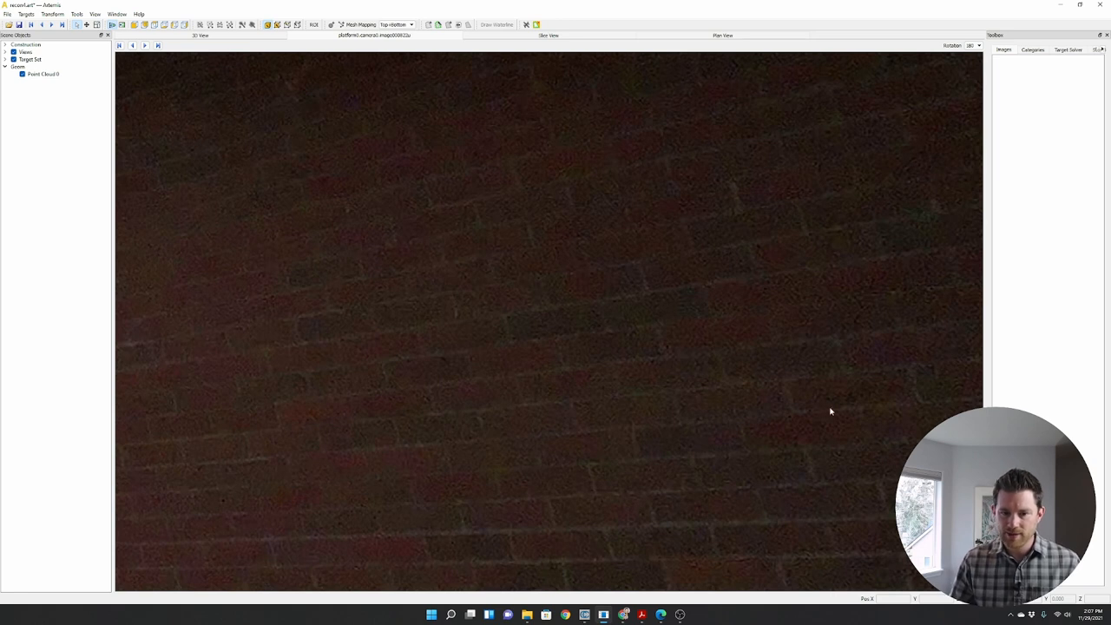
{"action": "mouse_move", "coordinate": [669, 469]}
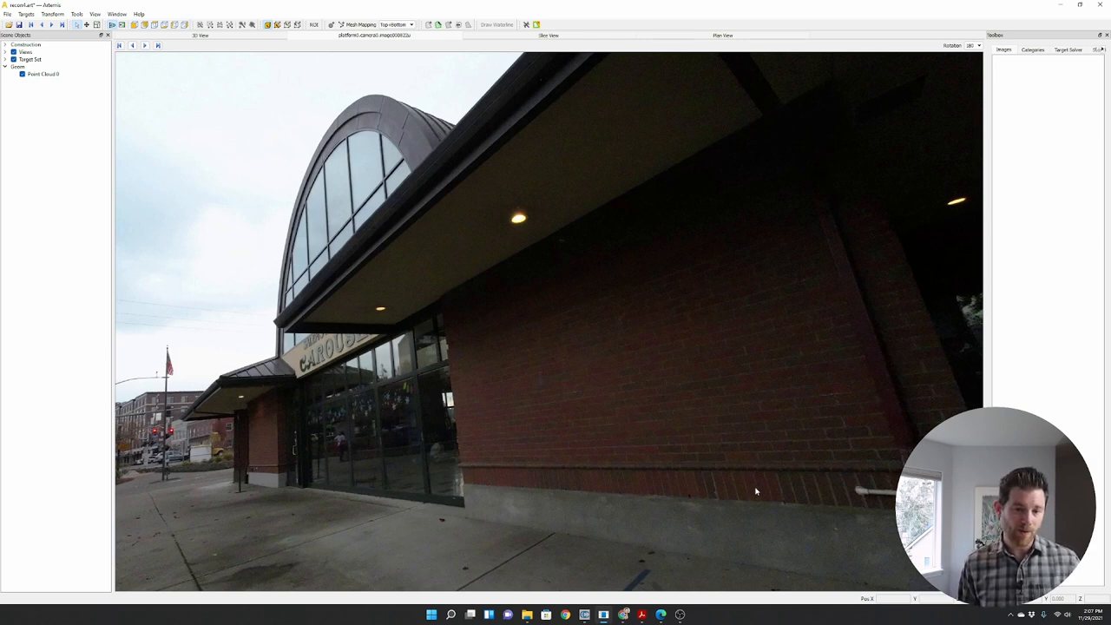
{"action": "mouse_move", "coordinate": [448, 500]}
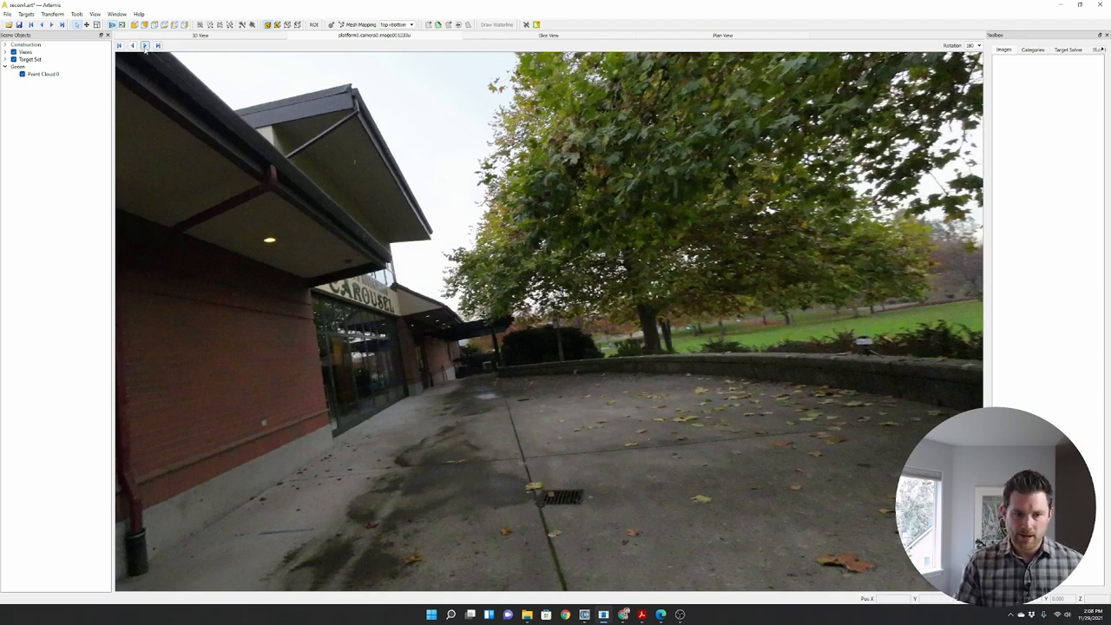
Step: Advance three frames along the carousel frontage with the Next Image arrow
{"action": "left_click", "coordinate": [145, 45]}
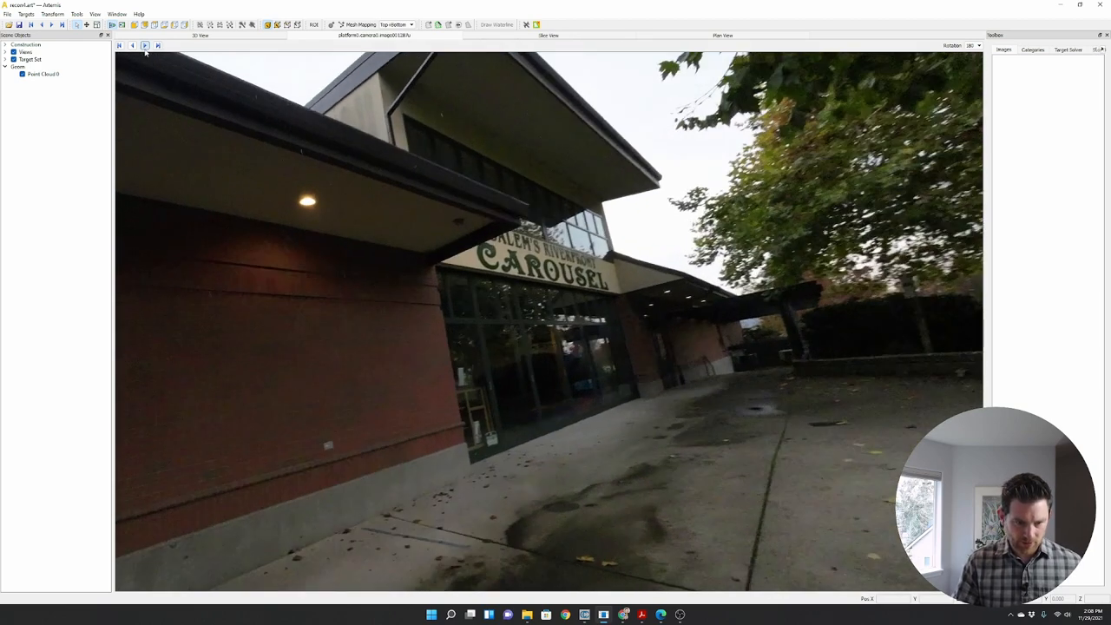
{"action": "left_click", "coordinate": [145, 45]}
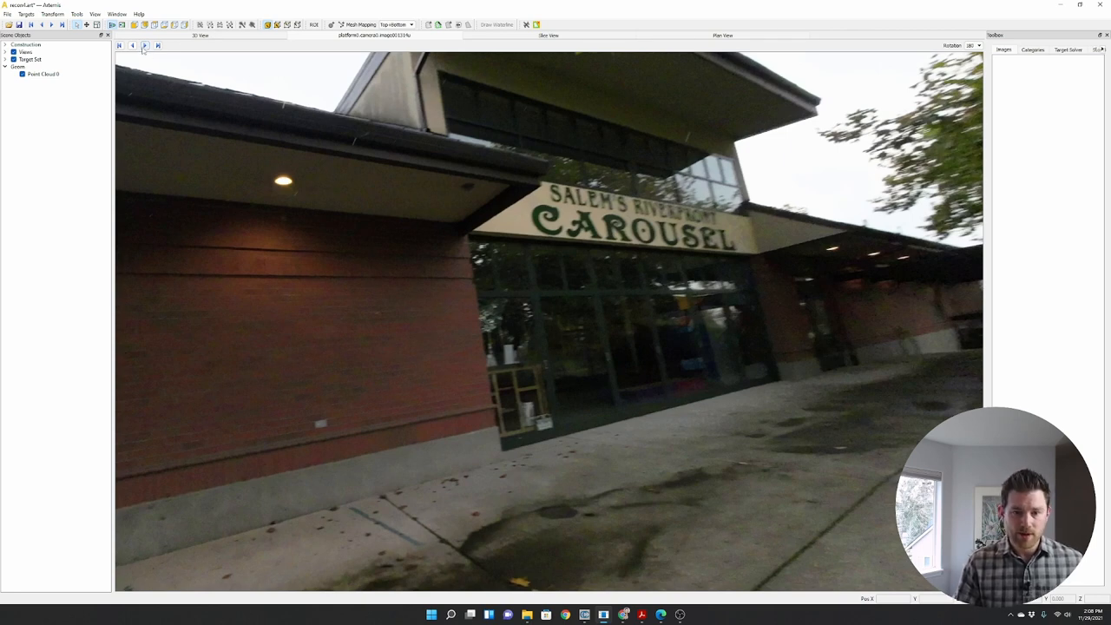
{"action": "left_click", "coordinate": [145, 45]}
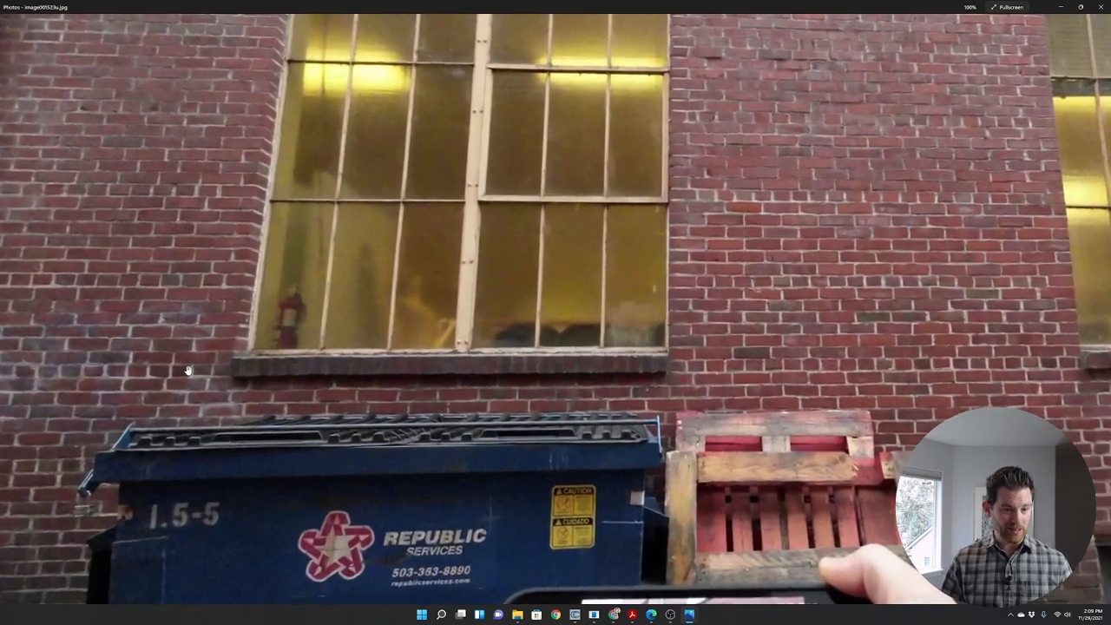
Step: Zoom into the window ledge of the dumpster frame, then back out to fit
{"action": "scroll", "scroll_direction": "up", "scroll_amount": 3}
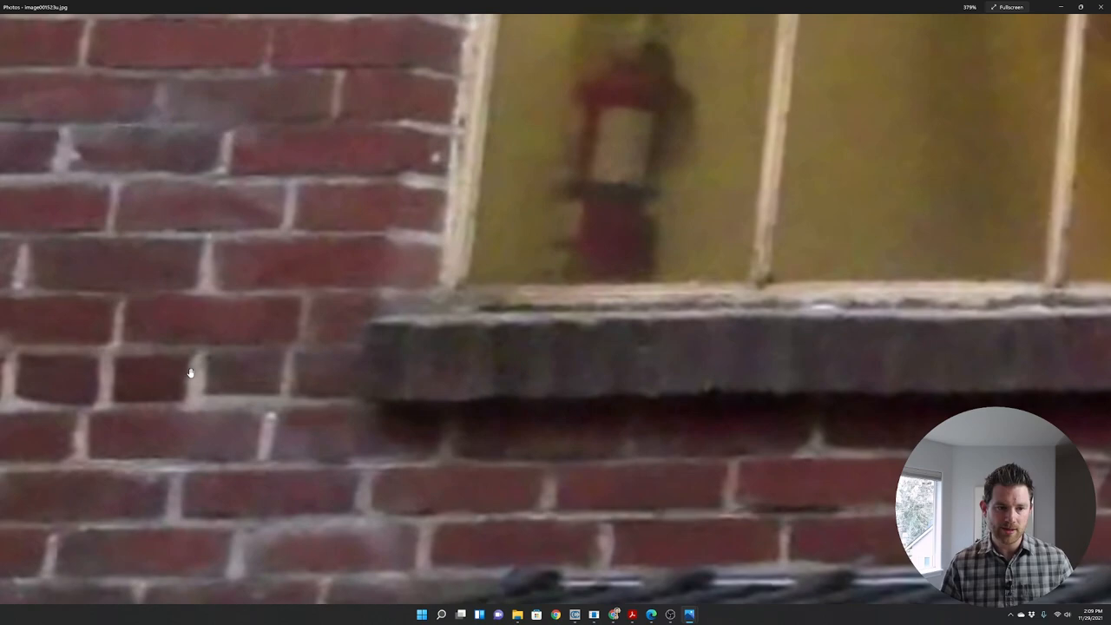
{"action": "scroll", "scroll_direction": "down", "scroll_amount": 3}
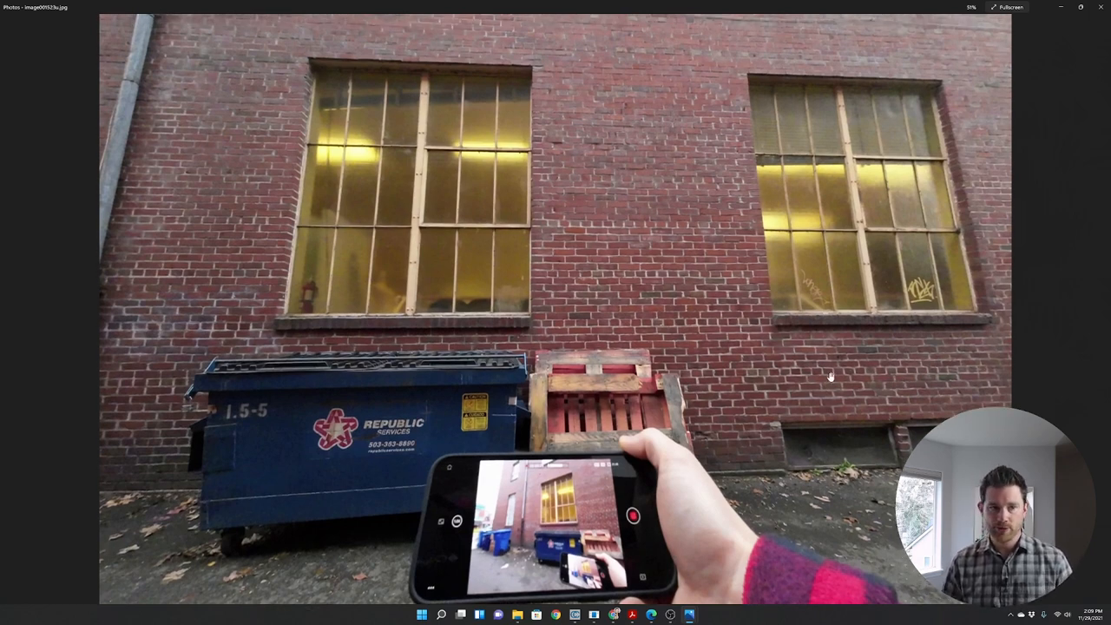
{"action": "mouse_move", "coordinate": [866, 406]}
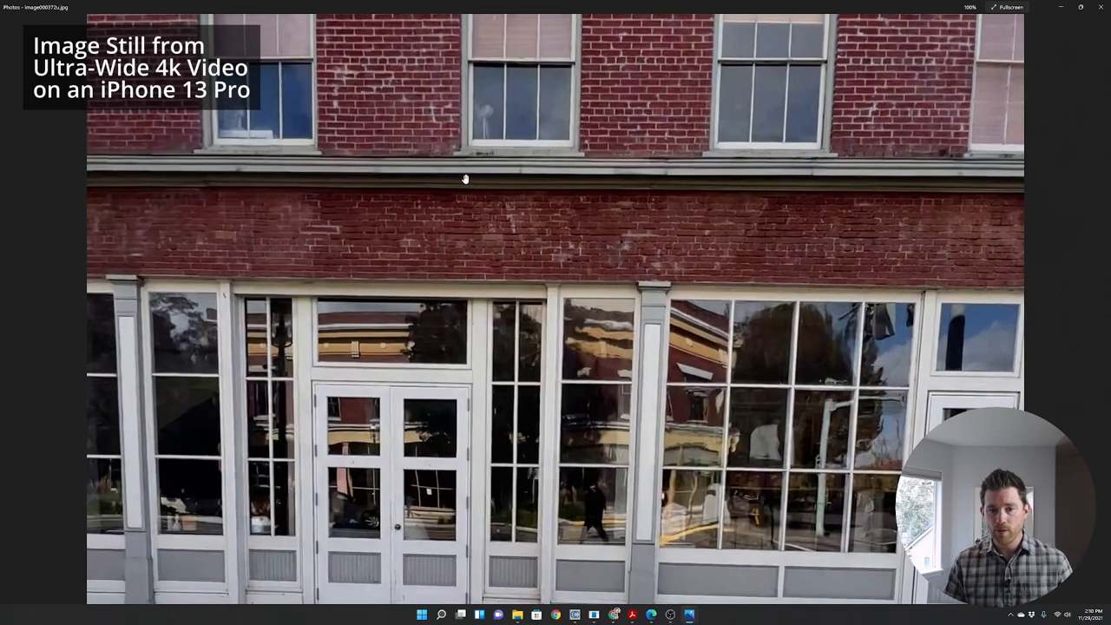
Step: Zoom in on the iPhone still's upper windows and brickwork
{"action": "scroll", "scroll_direction": "up", "scroll_amount": 3}
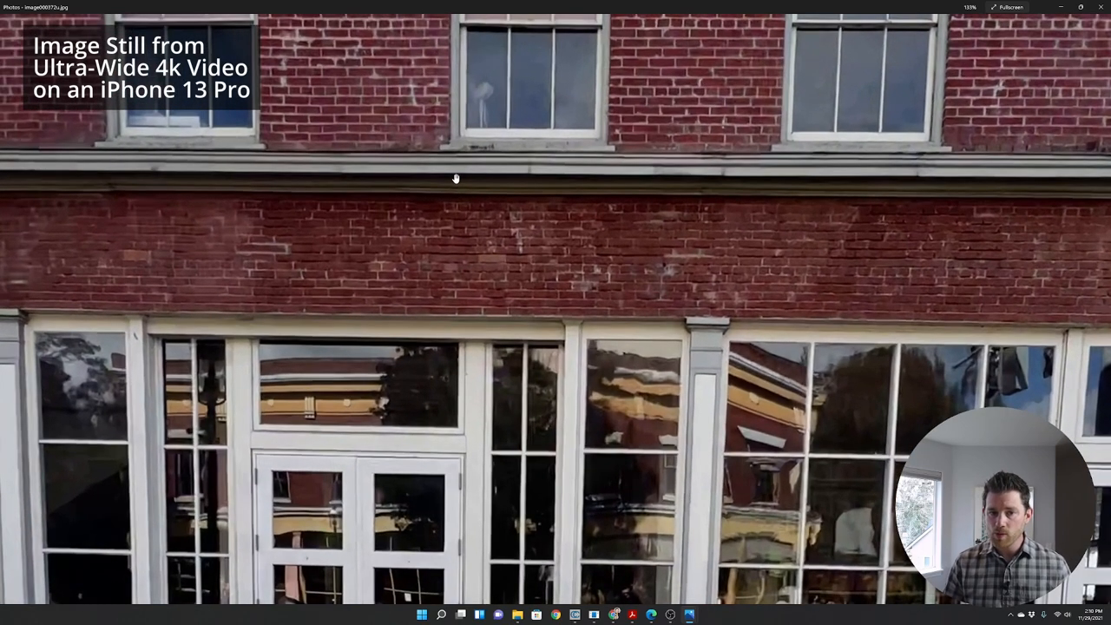
{"action": "scroll", "scroll_direction": "up", "scroll_amount": 3}
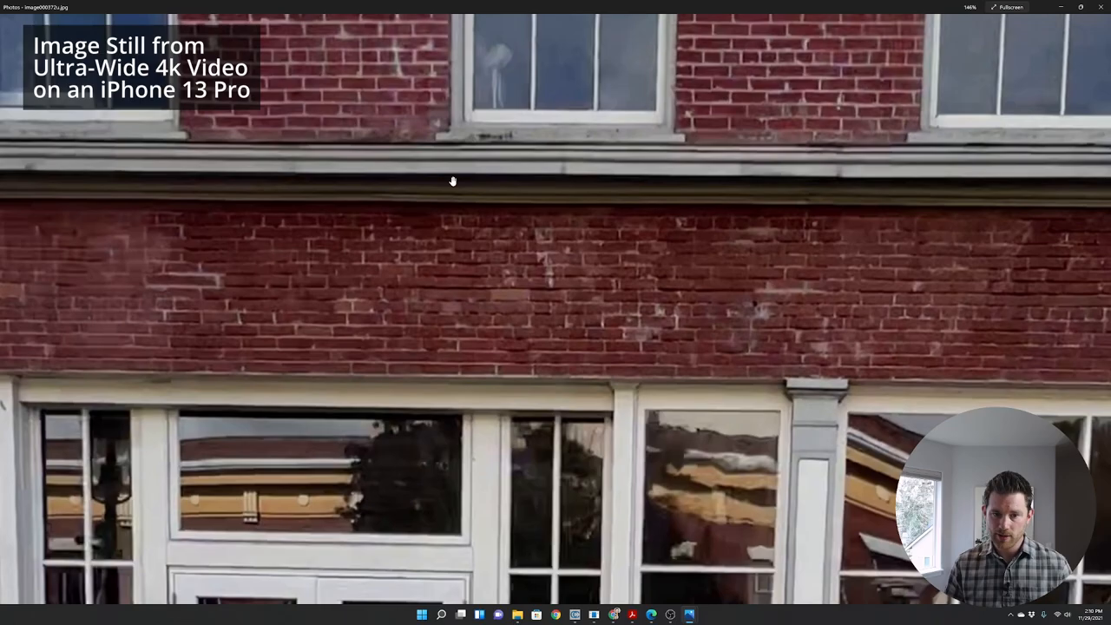
{"action": "scroll", "scroll_direction": "up", "scroll_amount": 3}
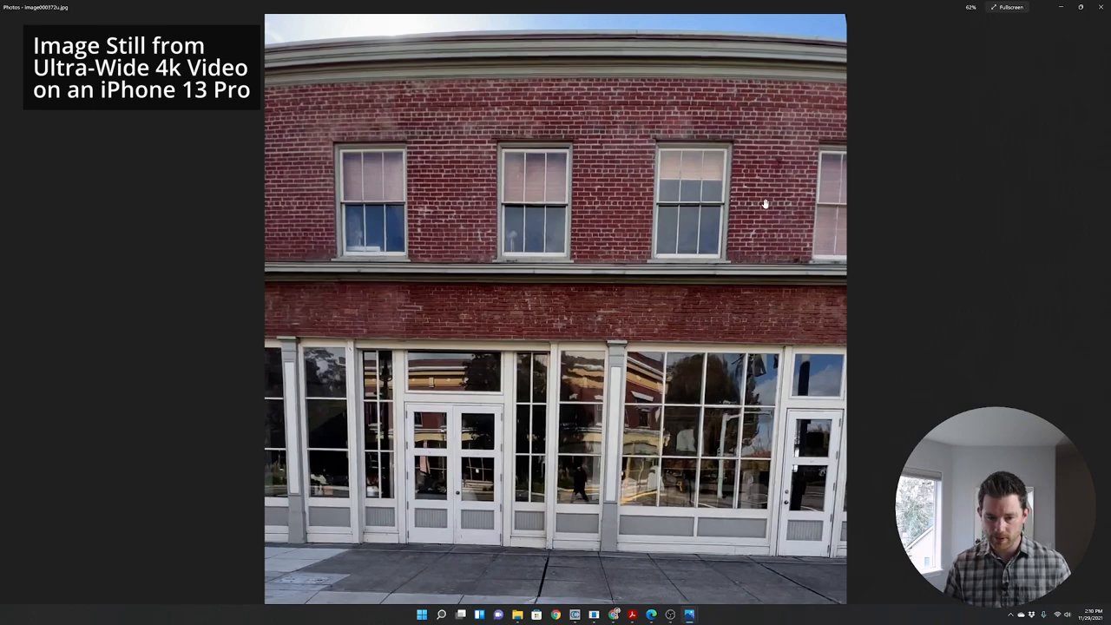
{"action": "scroll", "scroll_direction": "up", "scroll_amount": 3}
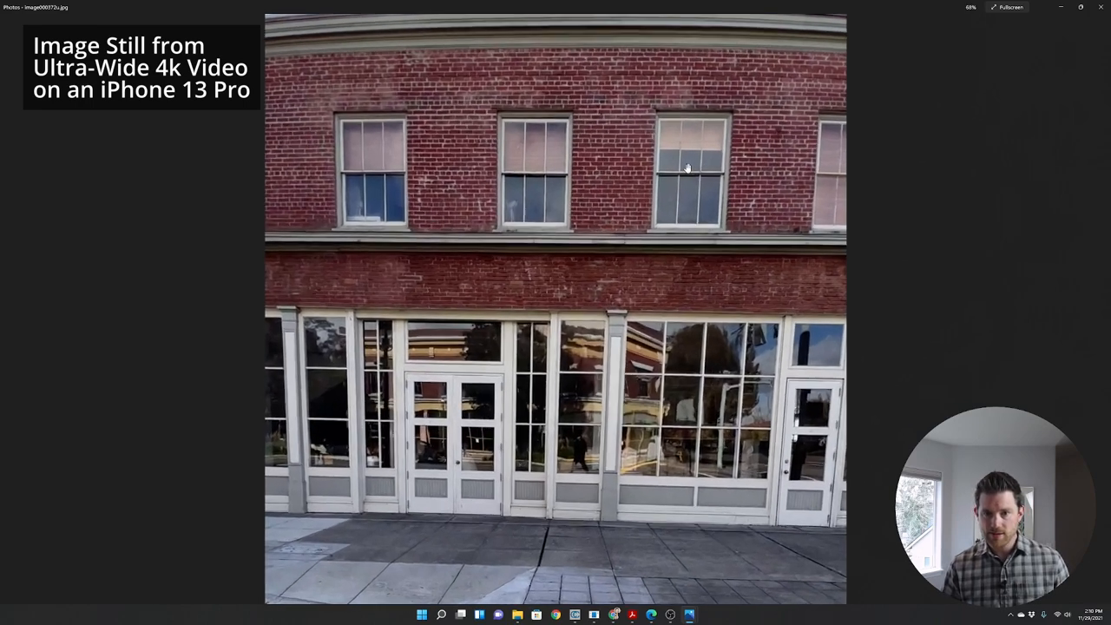
{"action": "scroll", "scroll_direction": "up", "scroll_amount": 3}
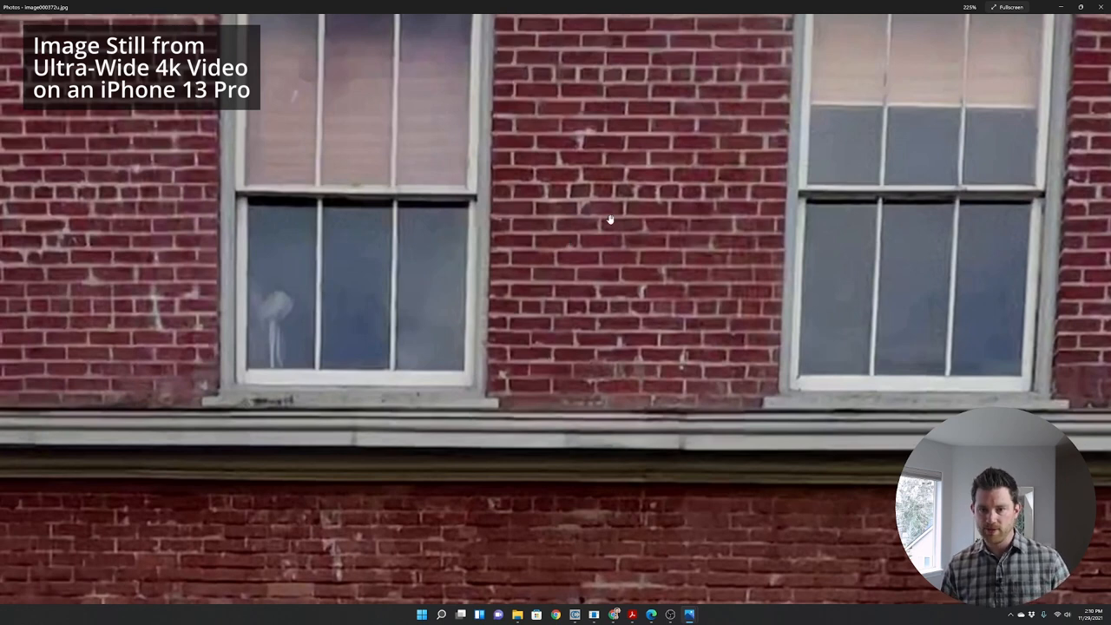
{"action": "mouse_move", "coordinate": [605, 226]}
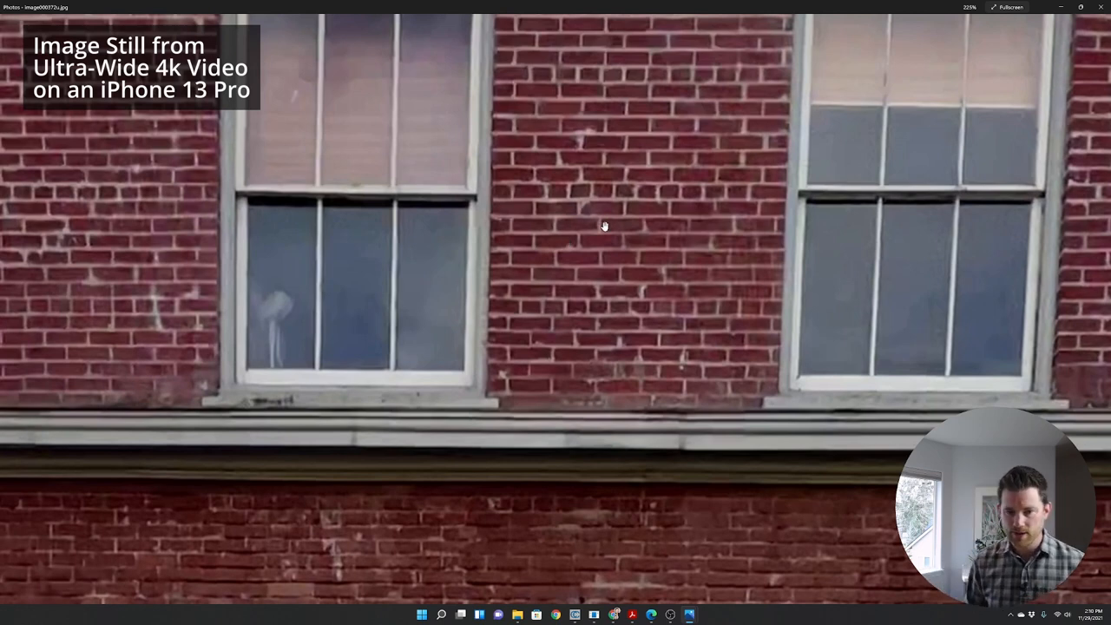
Step: Zoom out, then back in across the storefront brickwork for closer comparison
{"action": "scroll", "scroll_direction": "down", "scroll_amount": 3}
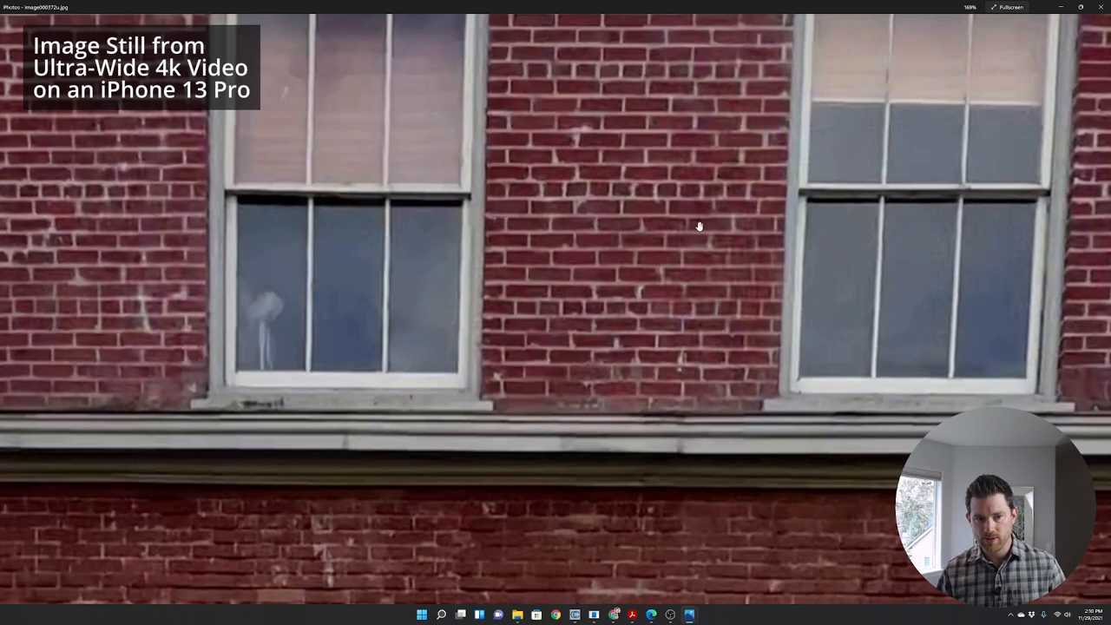
{"action": "scroll", "scroll_direction": "down", "scroll_amount": 3}
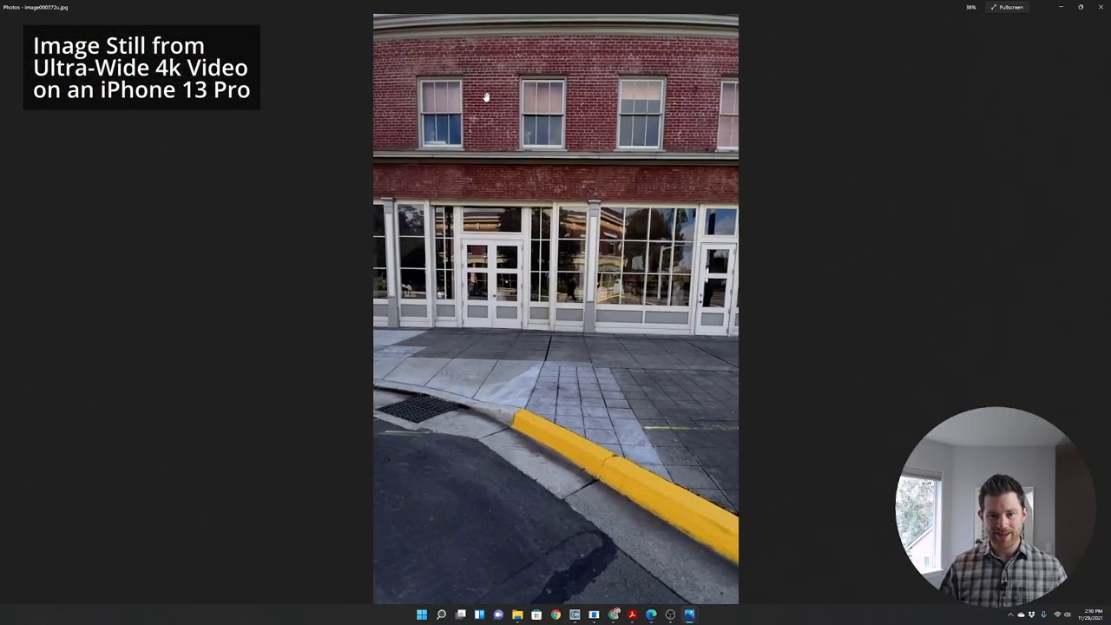
{"action": "scroll", "scroll_direction": "up", "scroll_amount": 3}
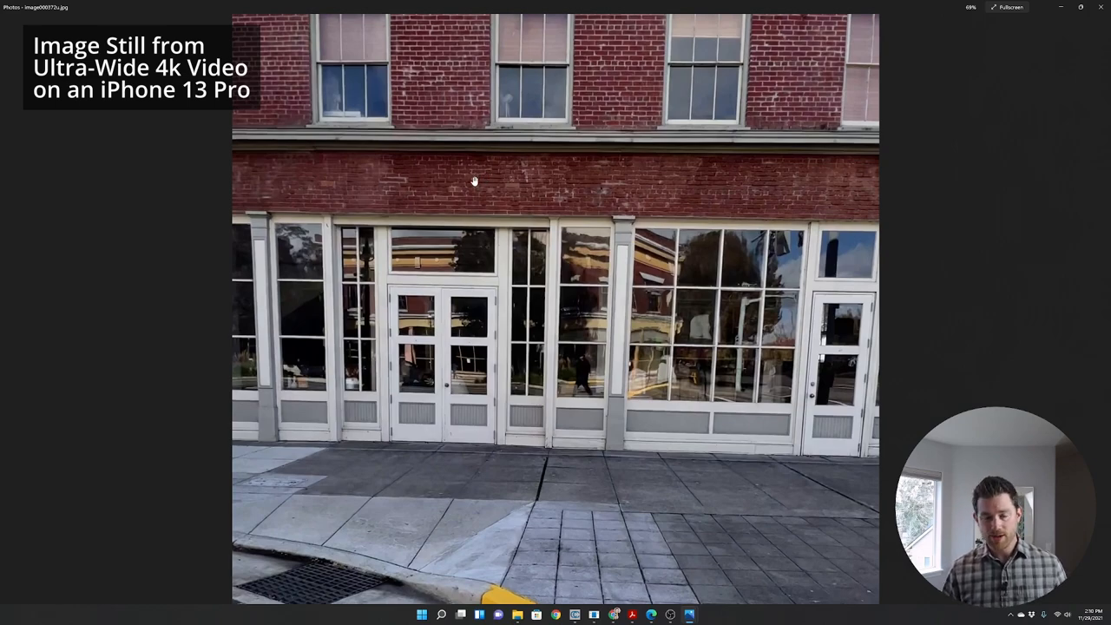
{"action": "scroll", "scroll_direction": "up", "scroll_amount": 3}
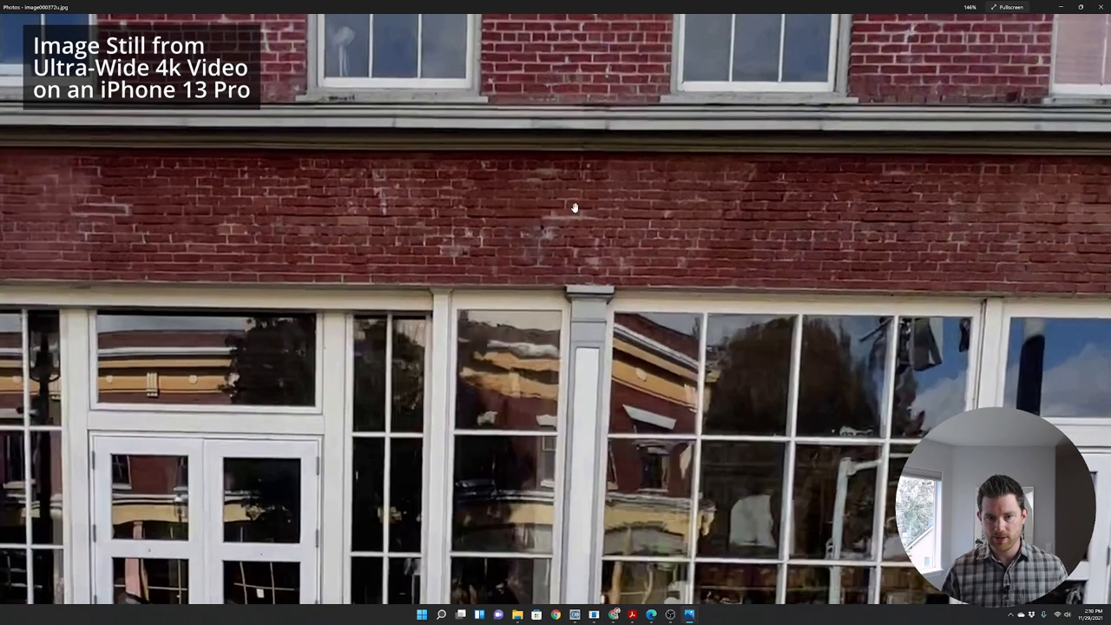
{"action": "scroll", "scroll_direction": "up", "scroll_amount": 3}
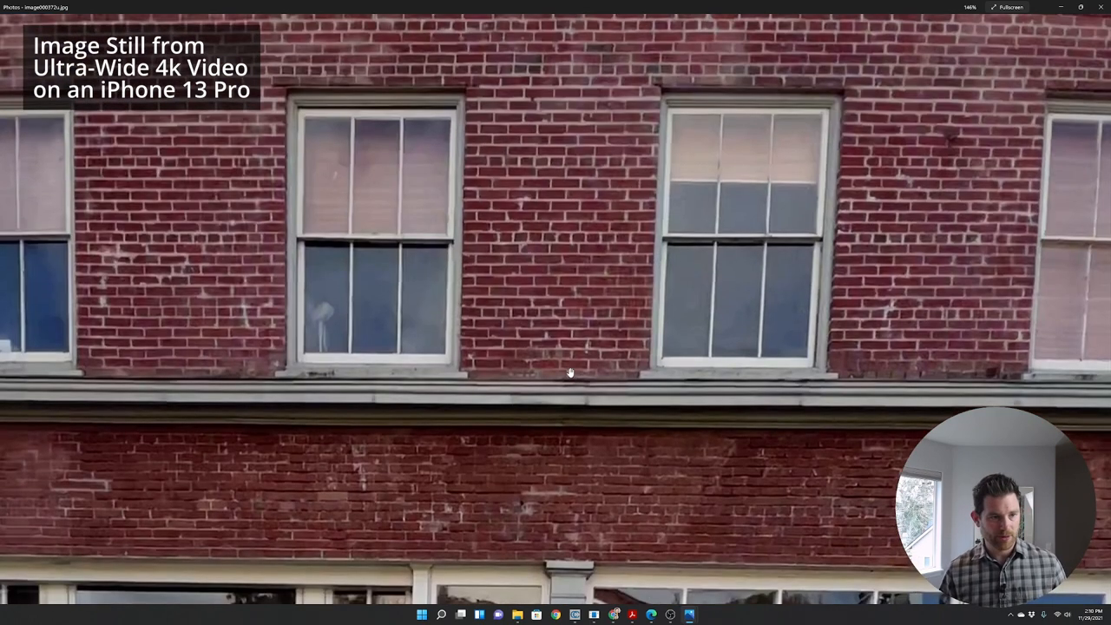